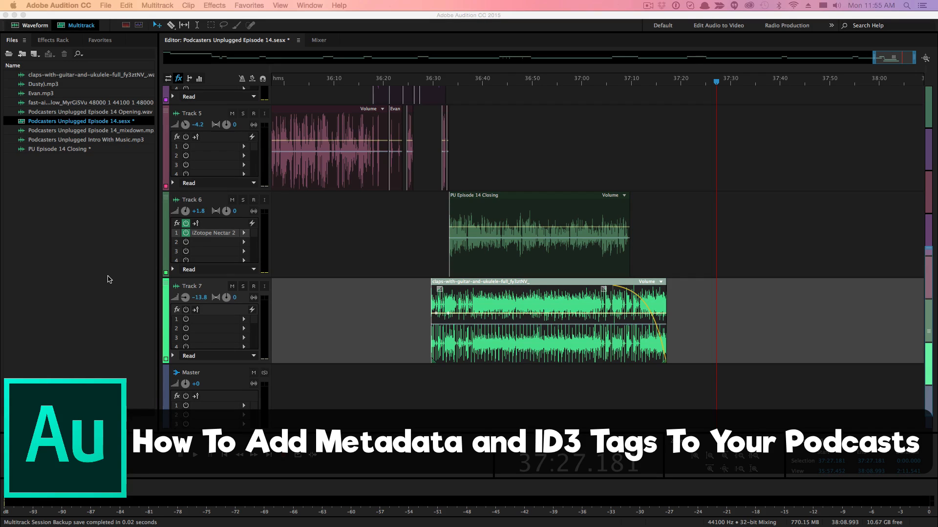
{"action": "mouse_move", "coordinate": [124, 214]}
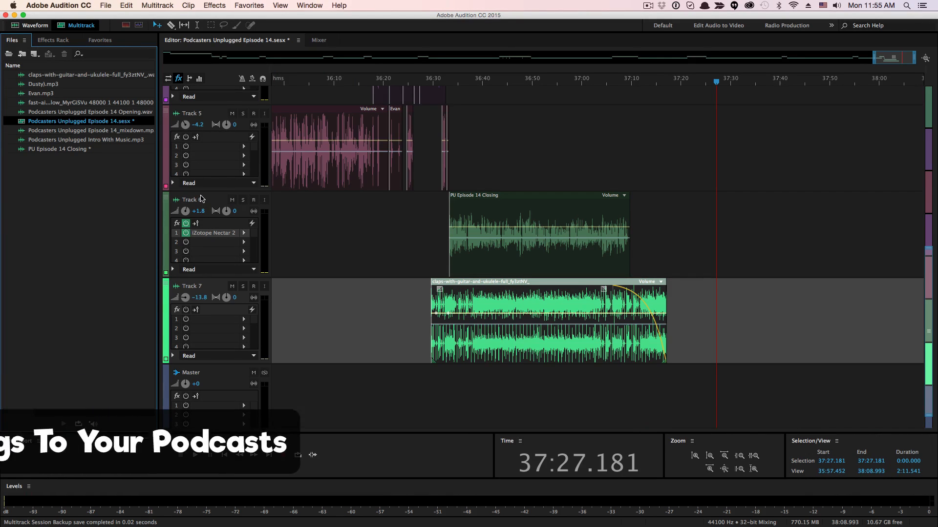
{"action": "mouse_move", "coordinate": [202, 200]}
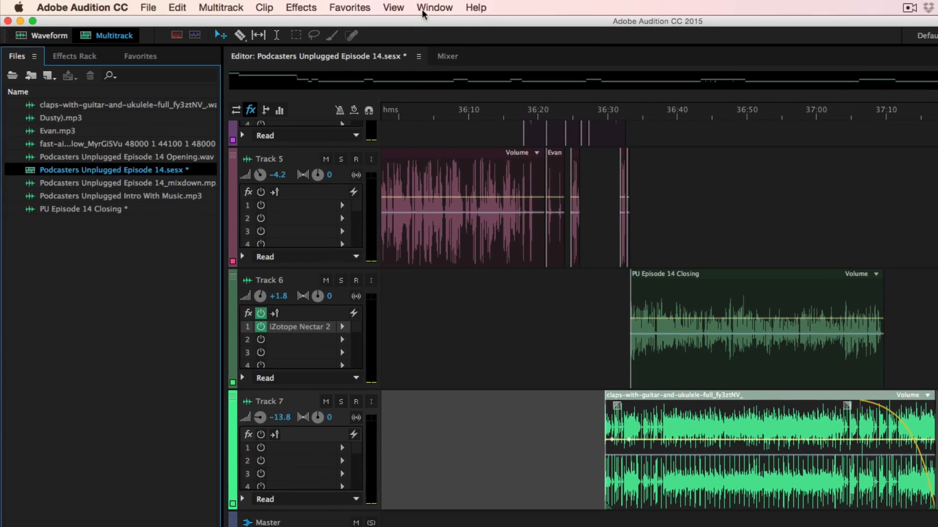
- Show the Metadata panel from the Window menu
{"action": "left_click", "coordinate": [433, 7]}
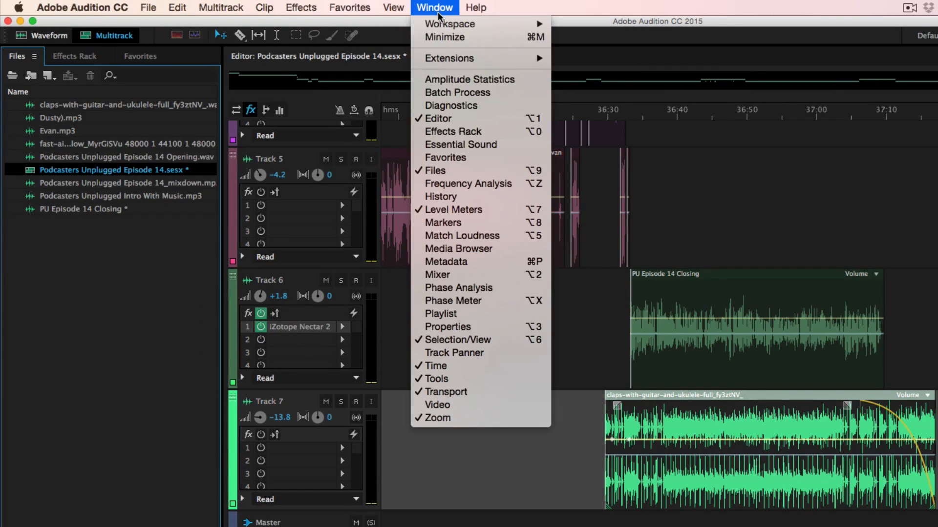
{"action": "mouse_move", "coordinate": [436, 275]}
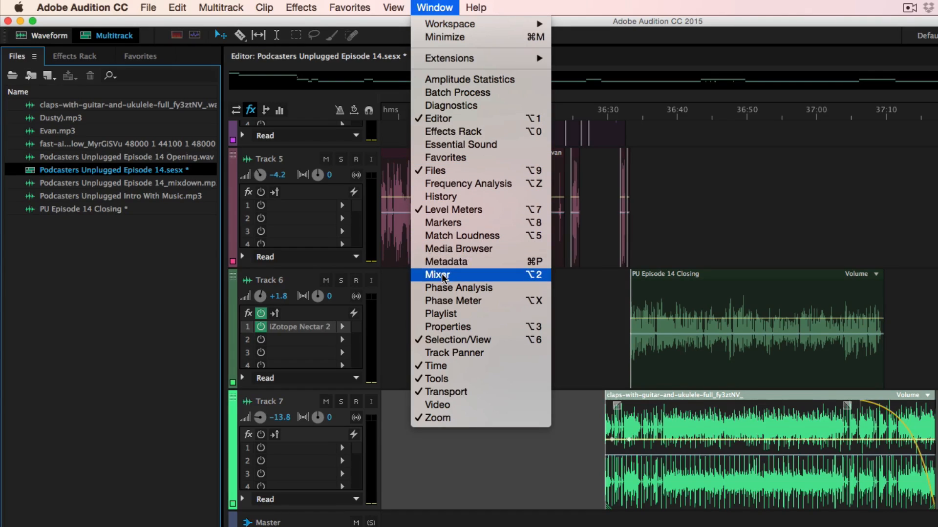
{"action": "mouse_move", "coordinate": [446, 262]}
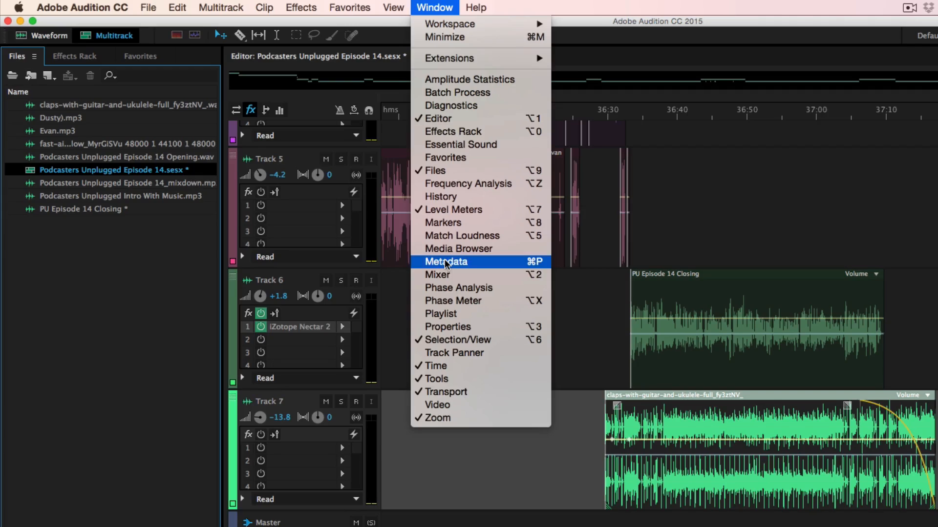
{"action": "left_click", "coordinate": [446, 261]}
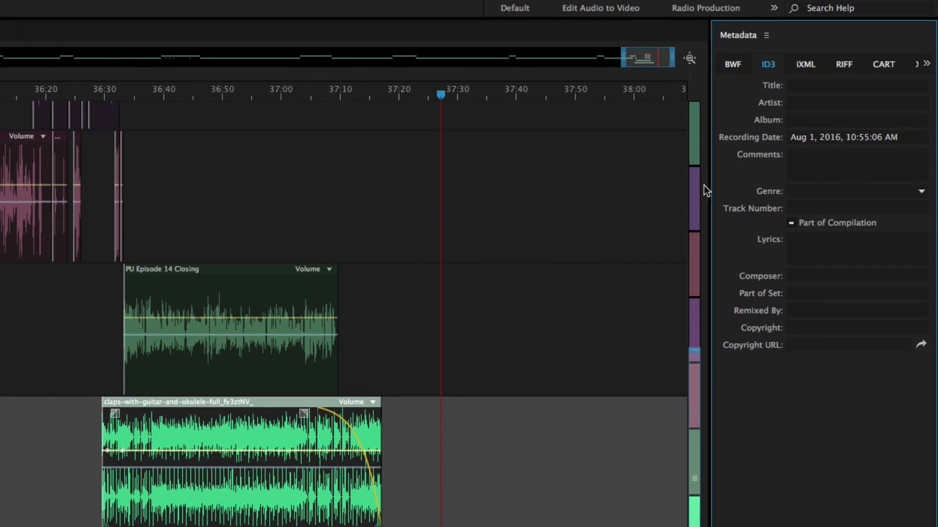
{"action": "mouse_move", "coordinate": [794, 169]}
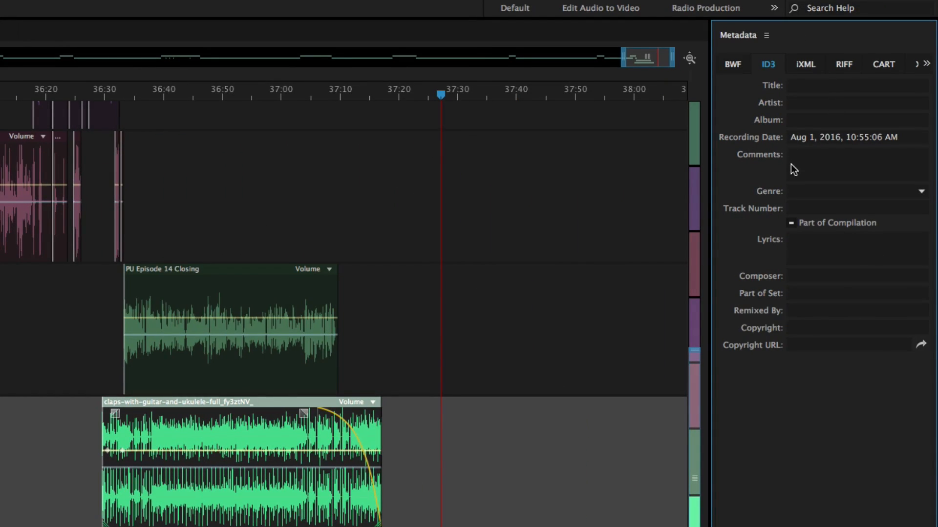
{"action": "mouse_move", "coordinate": [746, 76]}
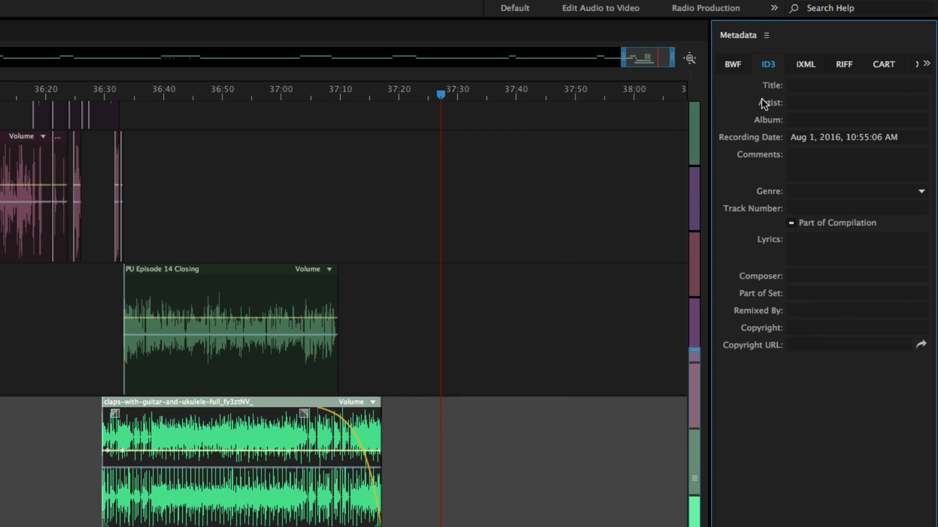
{"action": "mouse_move", "coordinate": [766, 107]}
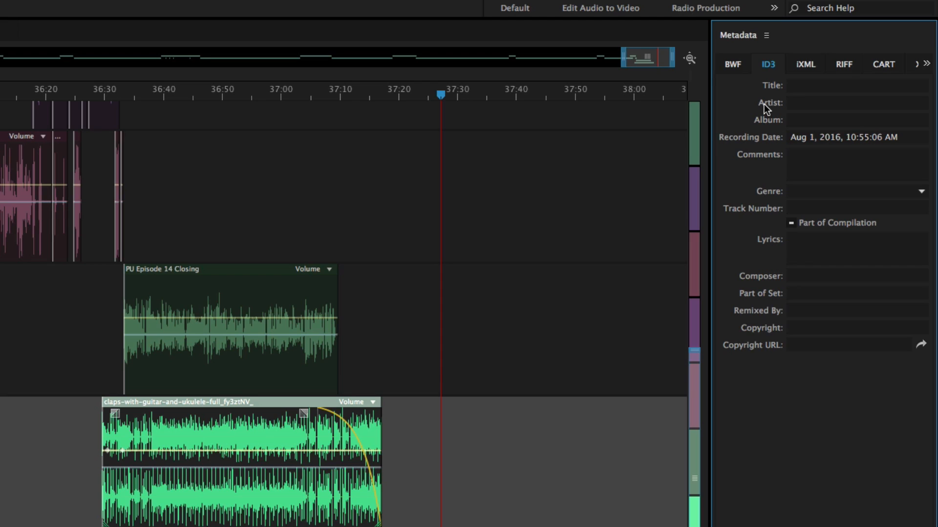
- Enter 'Podcast' as the ID3 Title, then view the BWF metadata fields
{"action": "left_click", "coordinate": [856, 85]}
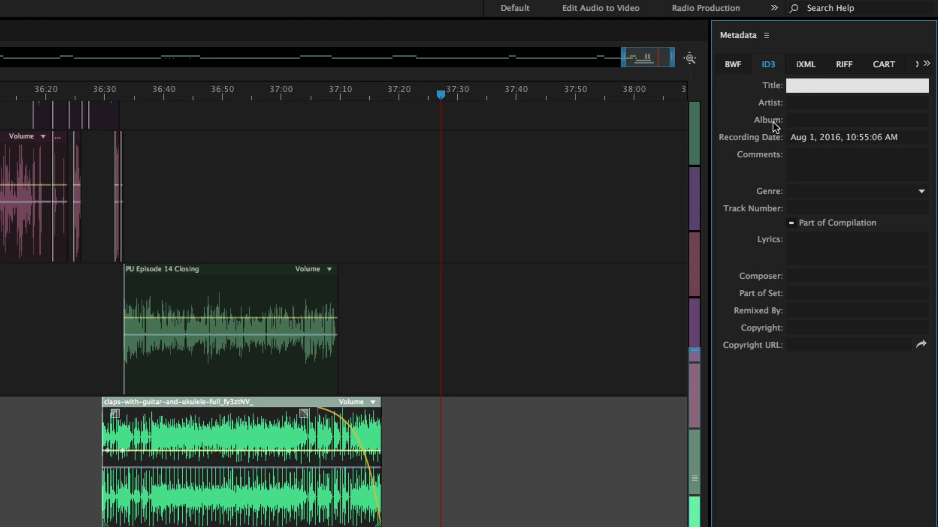
{"action": "type", "text": "PO"}
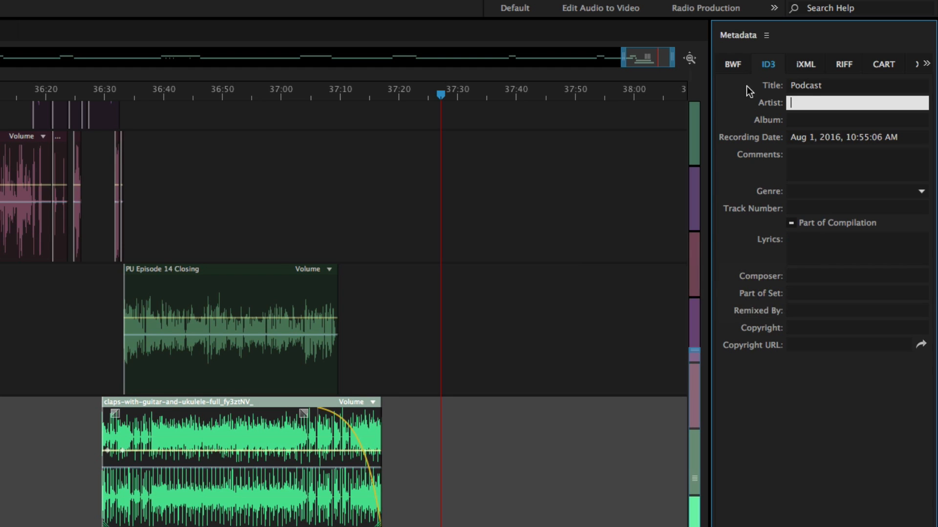
{"action": "left_click", "coordinate": [777, 63]}
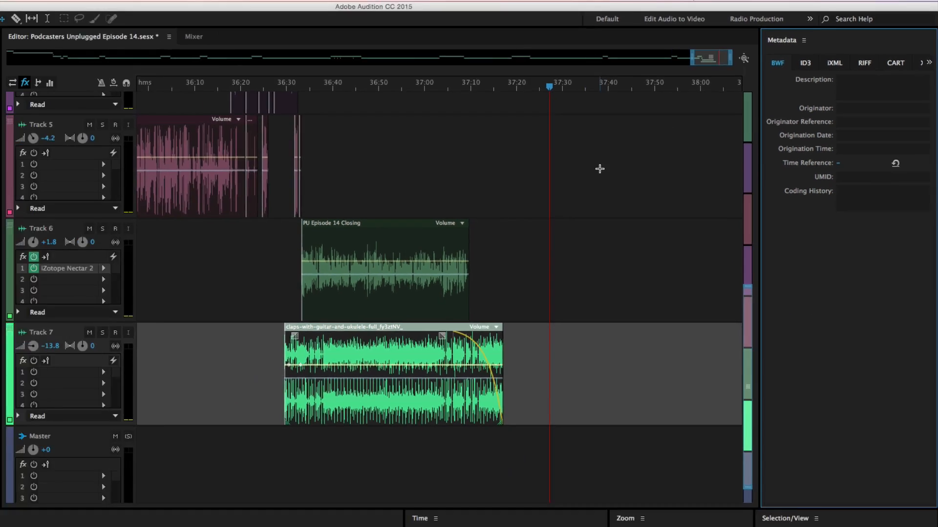